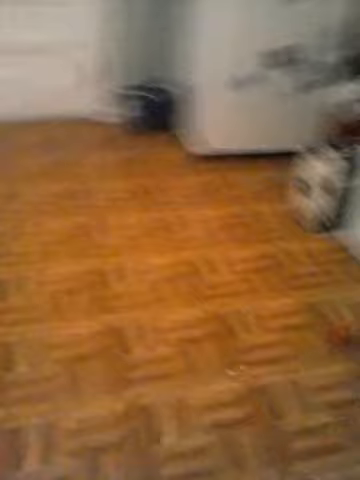
mouse_move(180, 240)
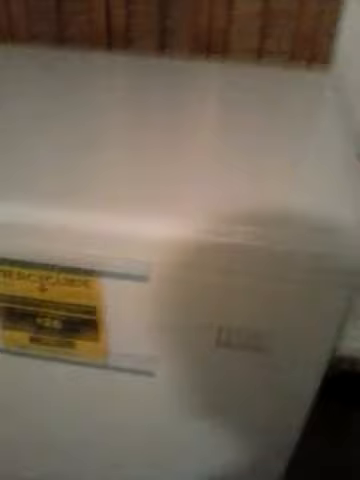